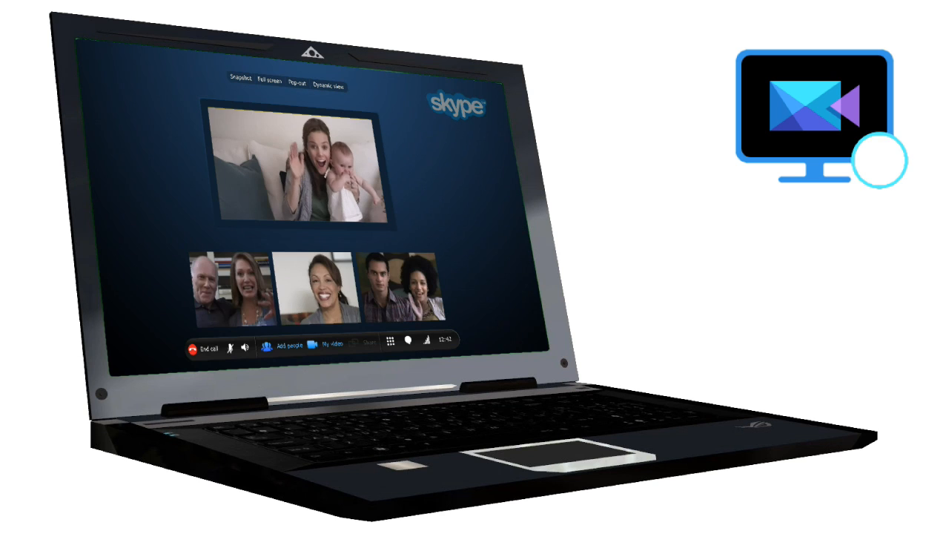
Step: Open PowerDirector's Edit room with its sample photo library and empty timeline
click(882, 160)
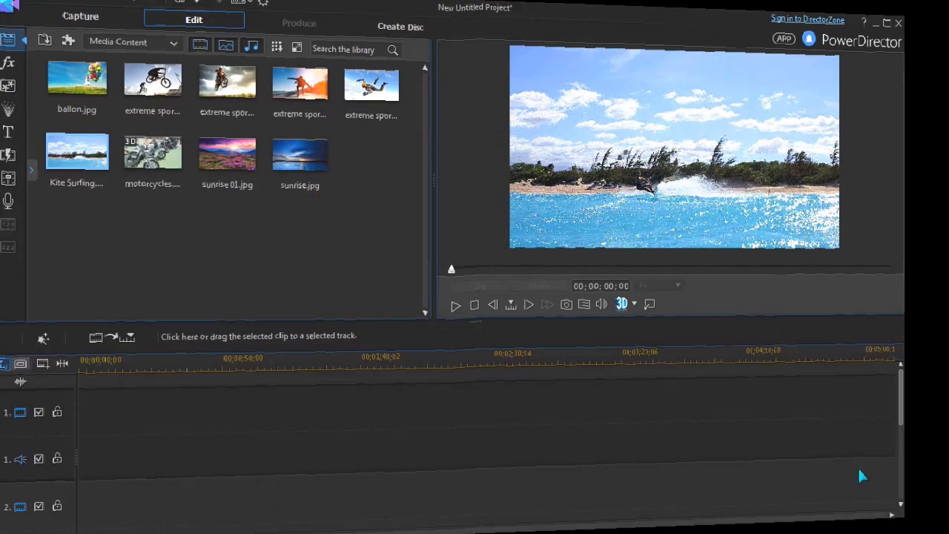
Step: Launch Screen Recorder from the Capture tab's plug-ins menu over the racing game
click(80, 16)
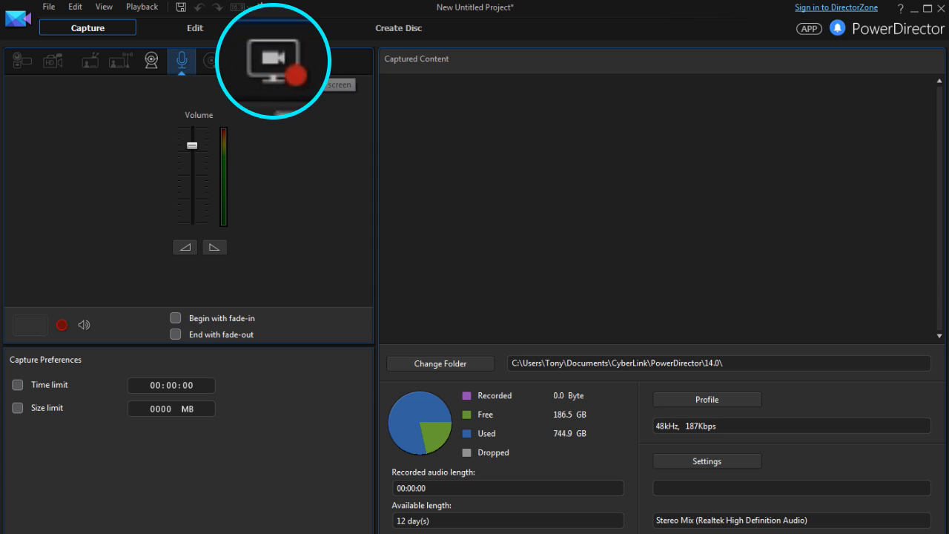
click(195, 27)
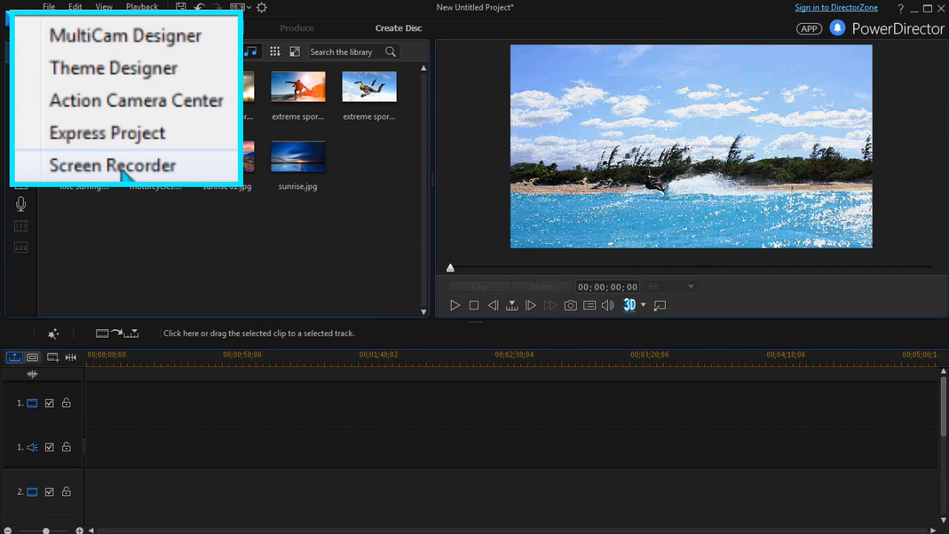
click(111, 166)
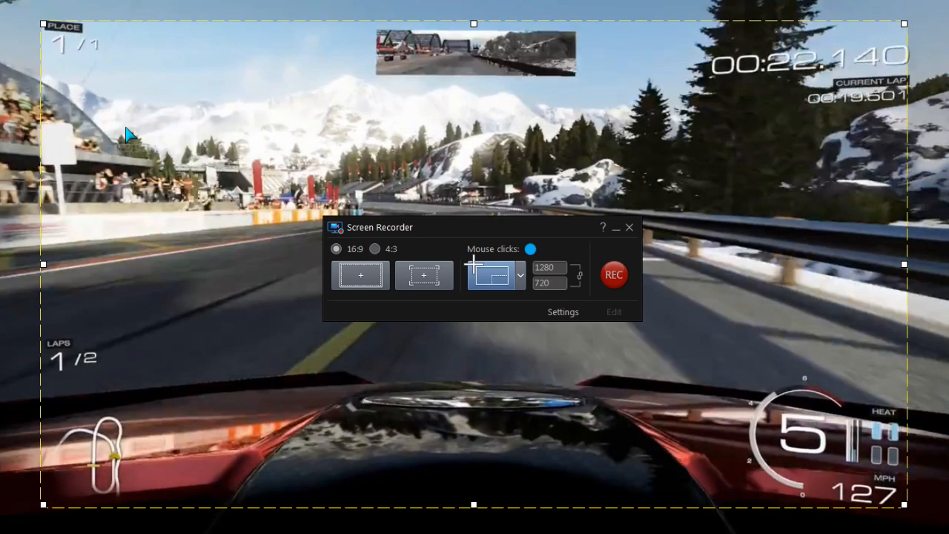
Step: Review and confirm the recorder settings, then start recording the racing game full screen
click(562, 311)
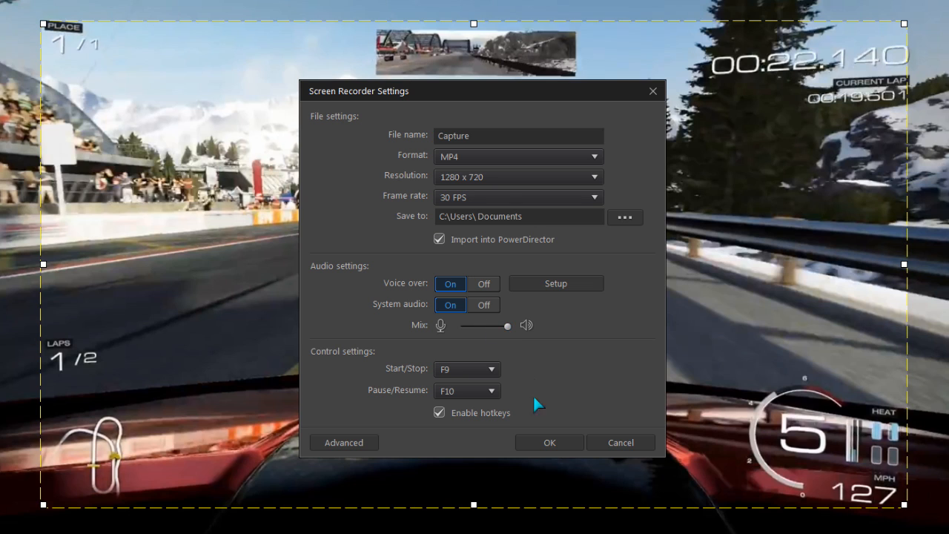
click(549, 442)
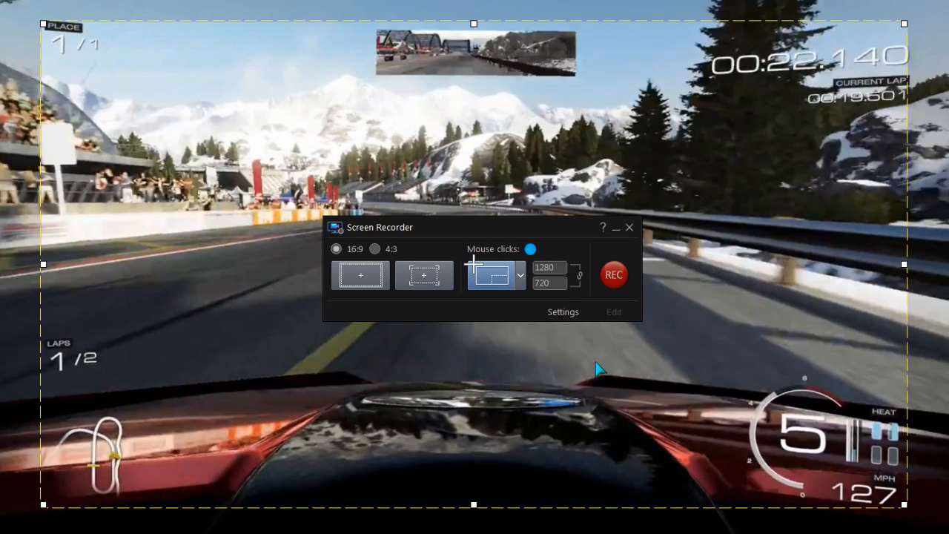
click(613, 275)
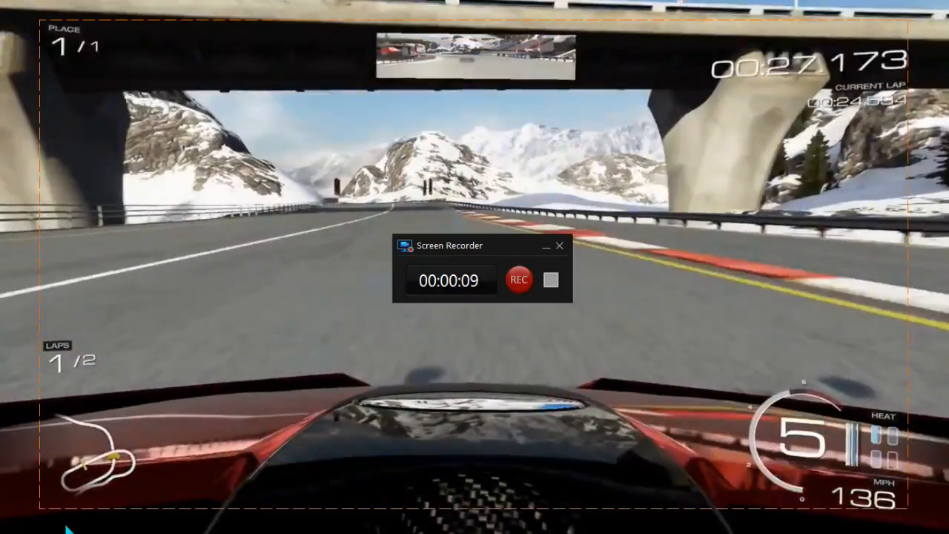
Step: Stop the recording so the race capture imports into PowerDirector's media library
click(550, 280)
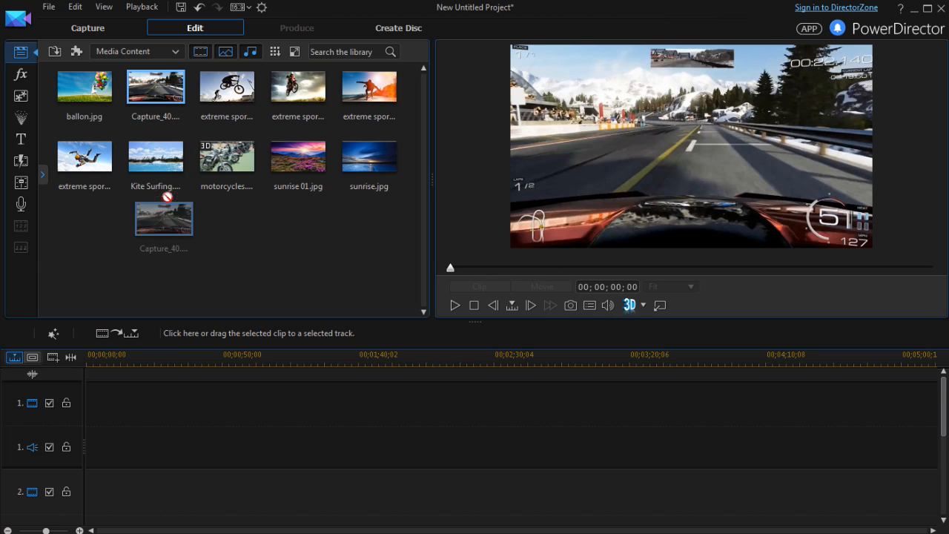
Step: Place the race capture on track 1 at the timeline start, then play and pause it
drag(164, 218, 99, 423)
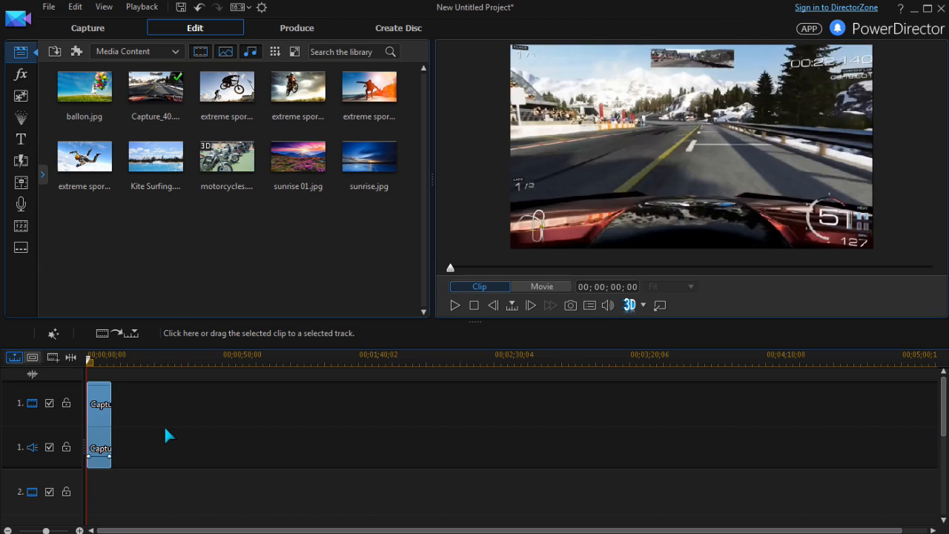
click(99, 402)
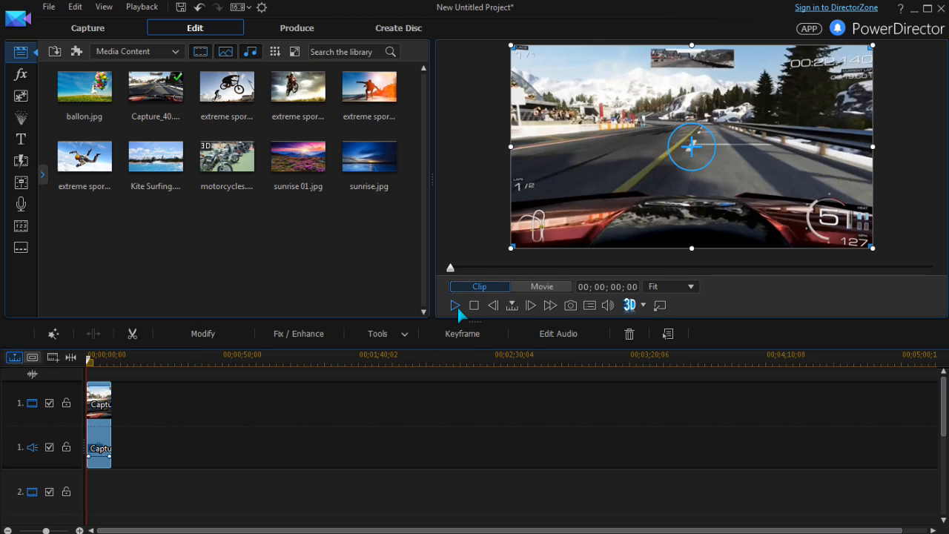
click(454, 305)
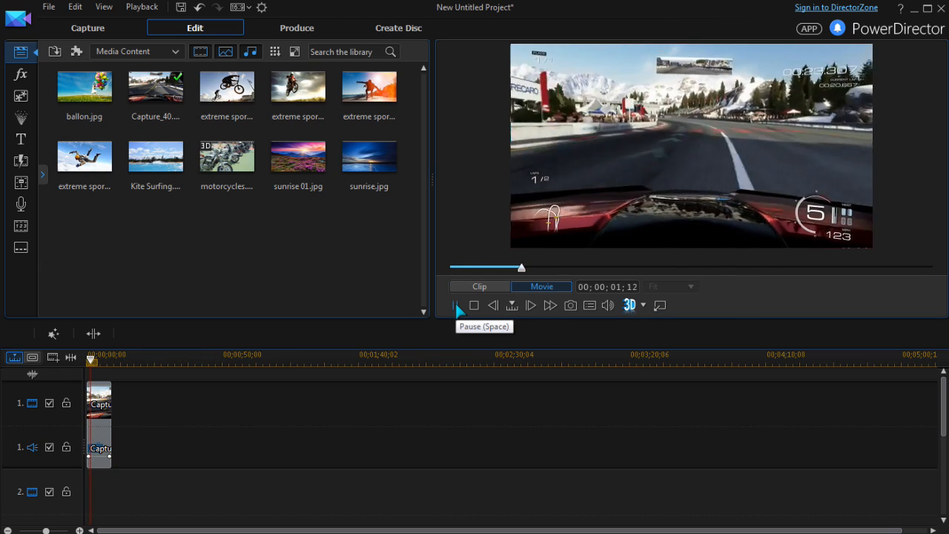
click(457, 305)
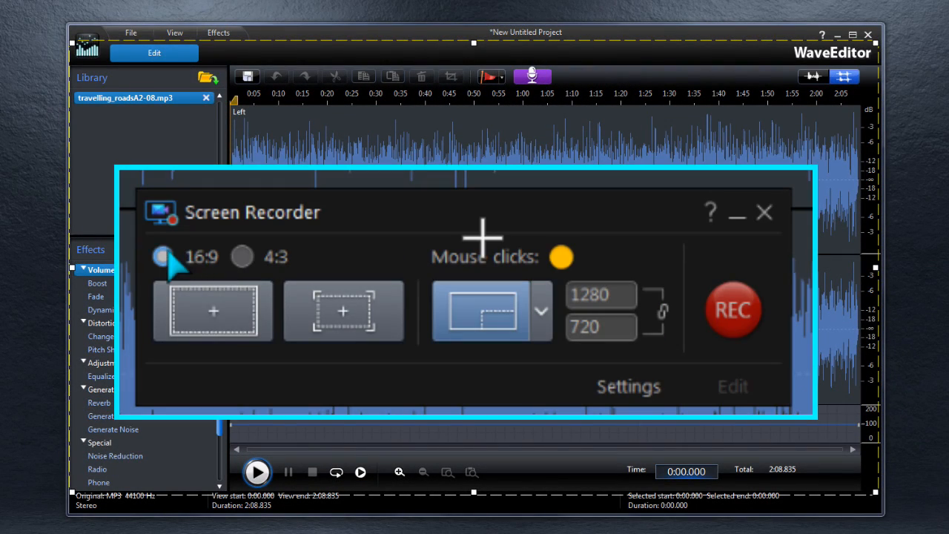
Step: Keep the 16:9 aspect ratio and choose the 1280 × 720 custom capture area
click(242, 256)
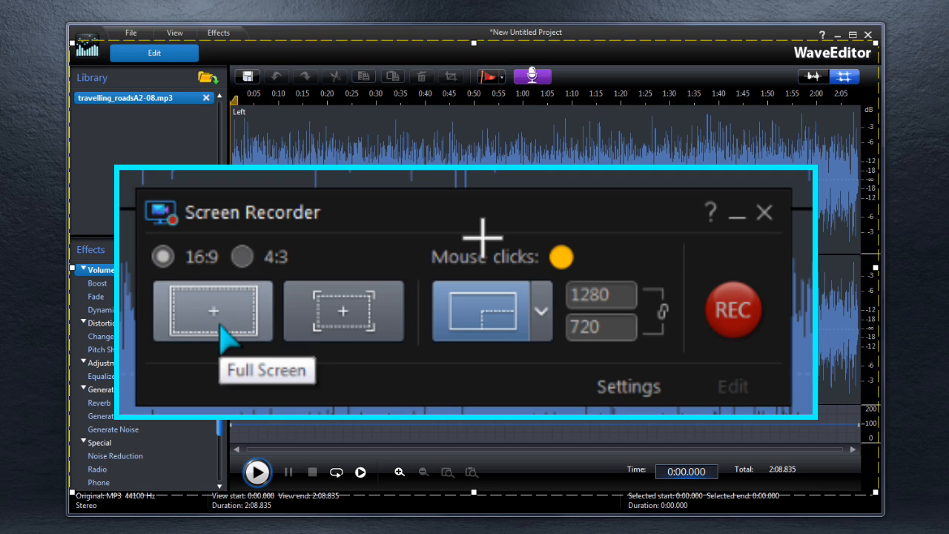
mouse_move(343, 326)
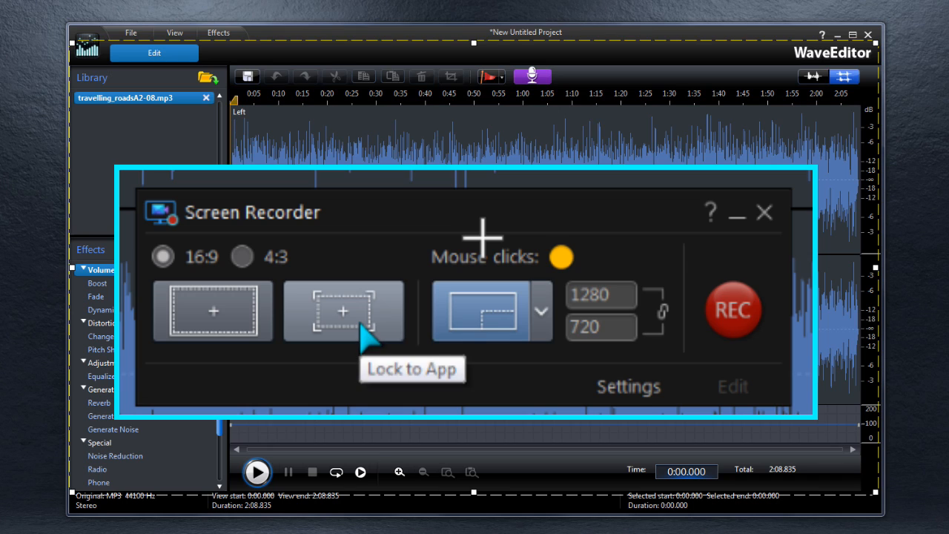
mouse_move(497, 330)
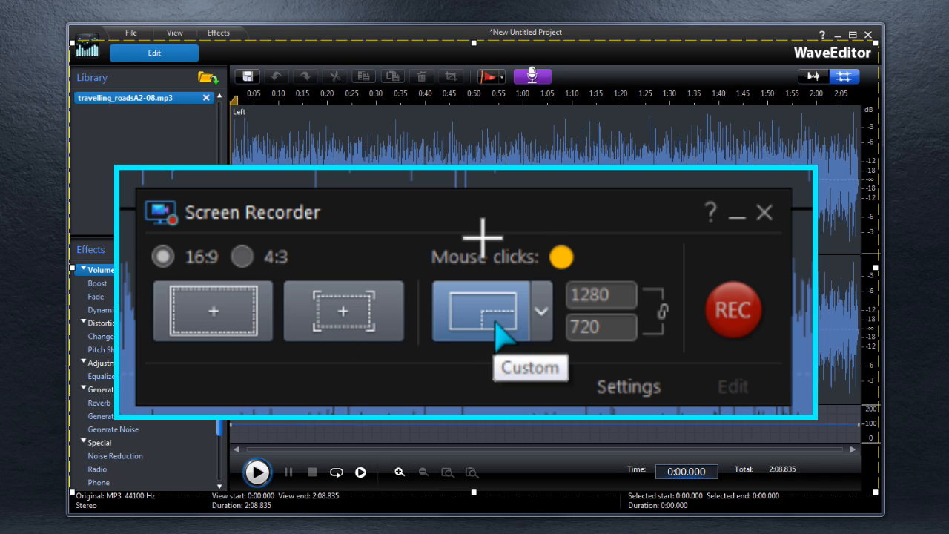
mouse_move(483, 237)
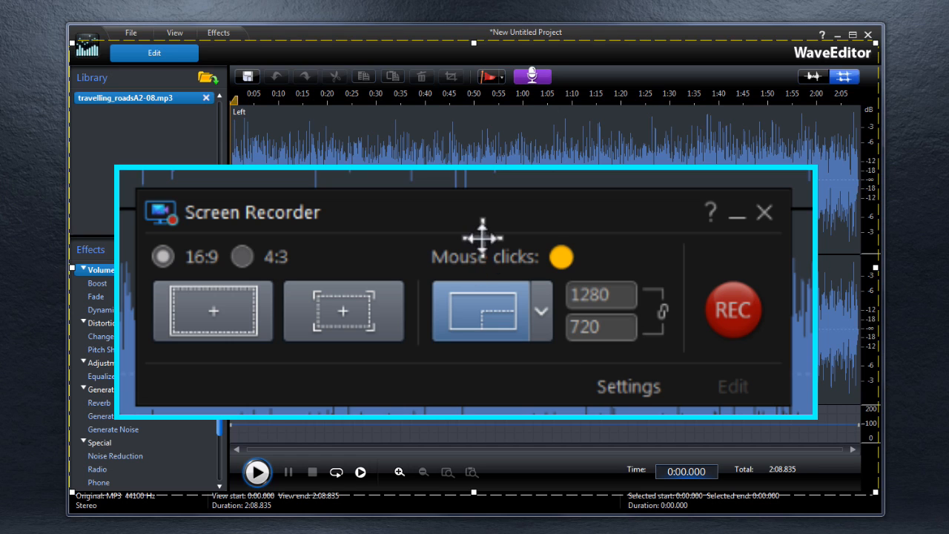
mouse_move(490, 235)
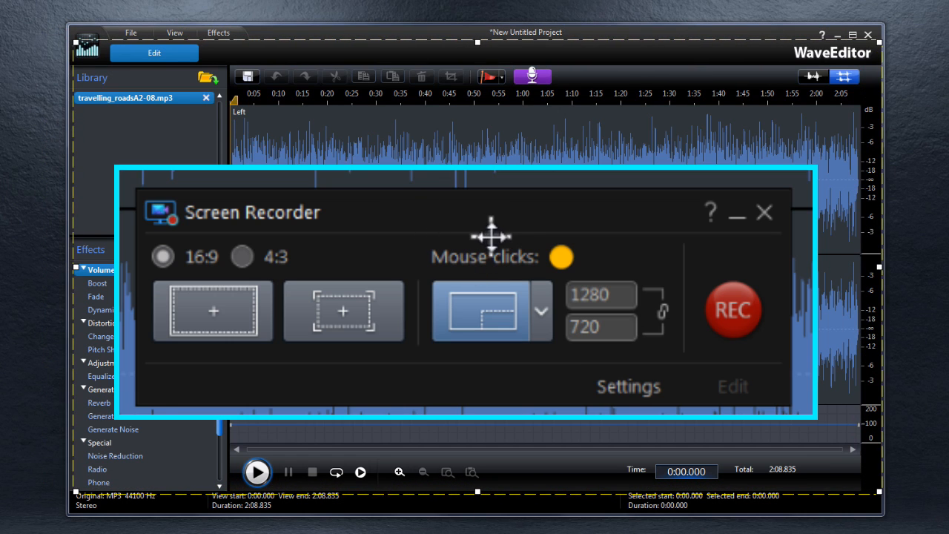
mouse_move(541, 297)
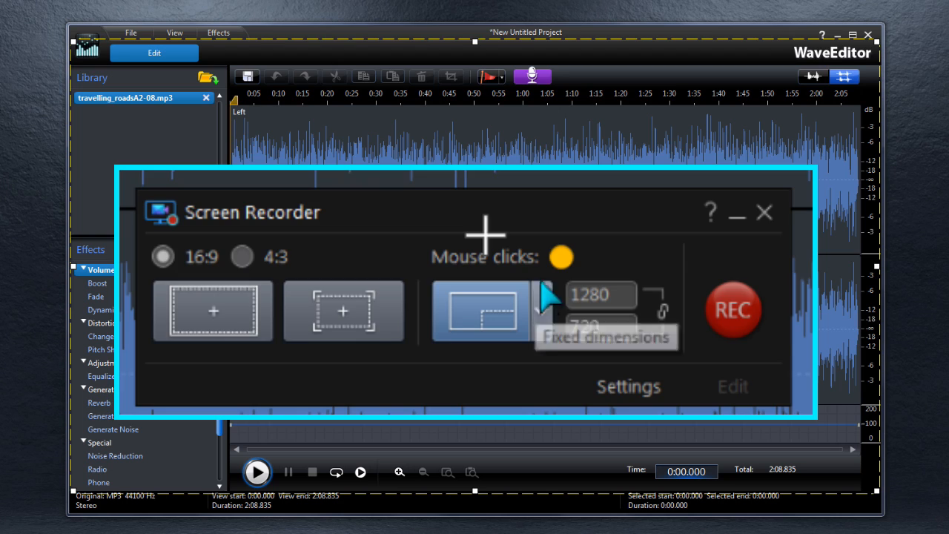
click(562, 256)
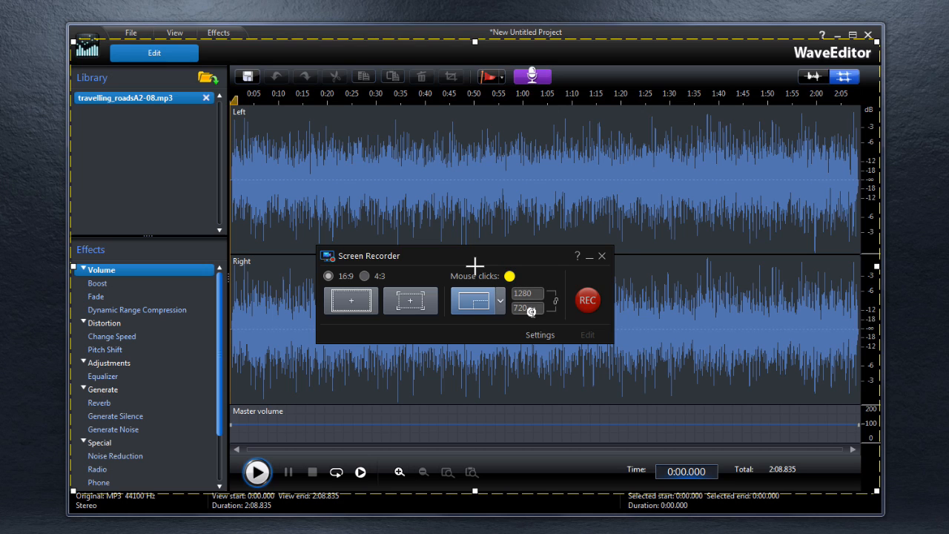
Step: Open the recorder settings and keep MP4 output at 1280 × 720 resolution
click(540, 335)
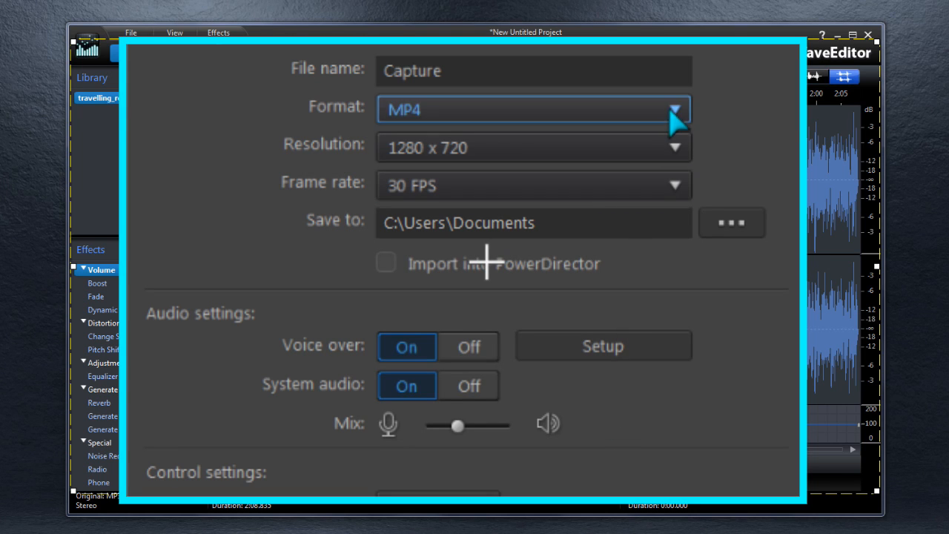
mouse_move(673, 110)
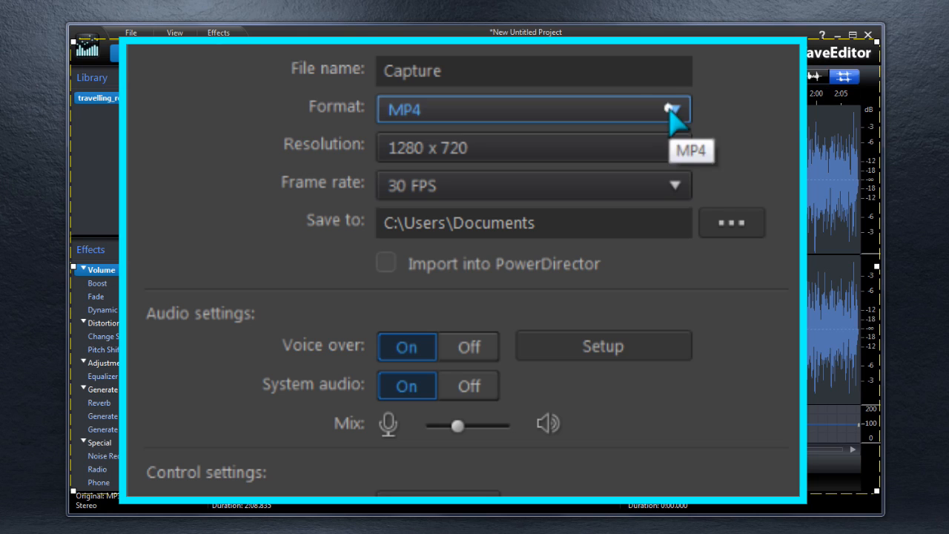
click(673, 147)
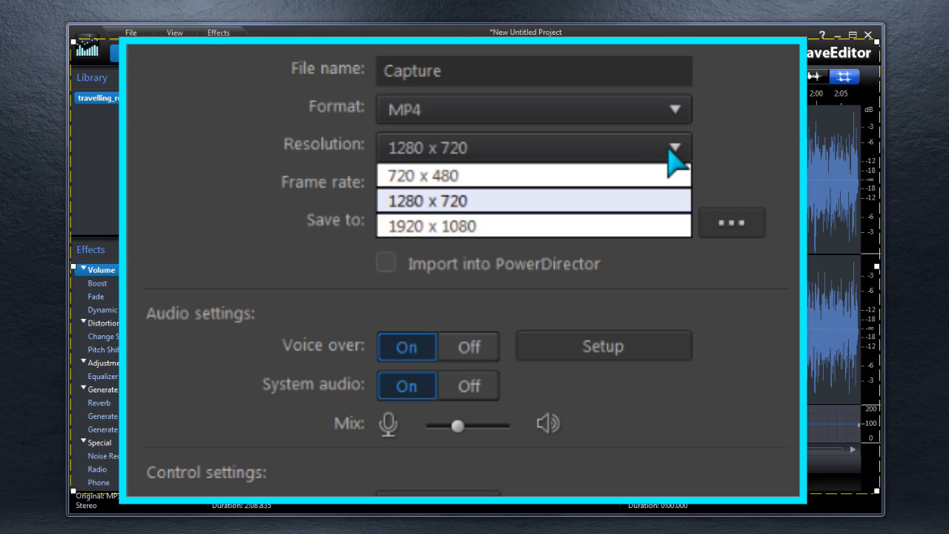
click(533, 201)
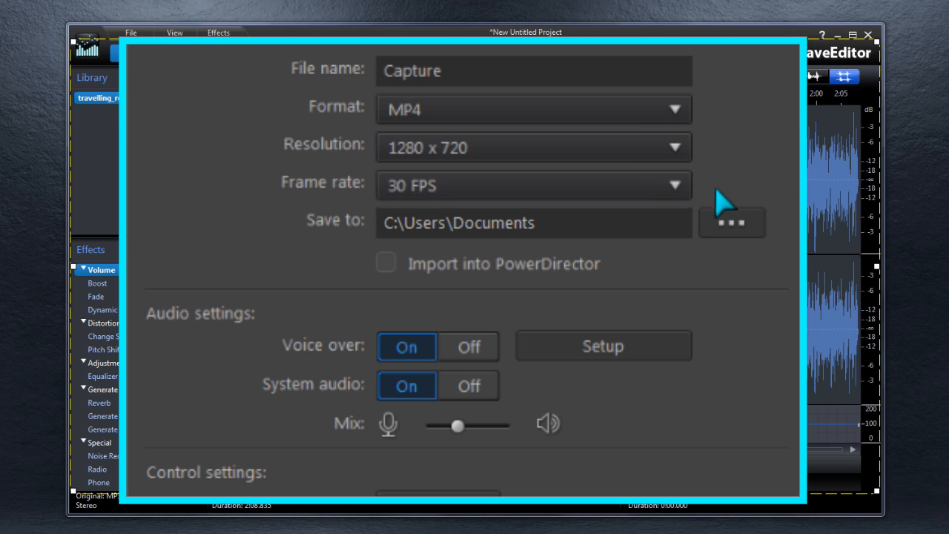
click(673, 185)
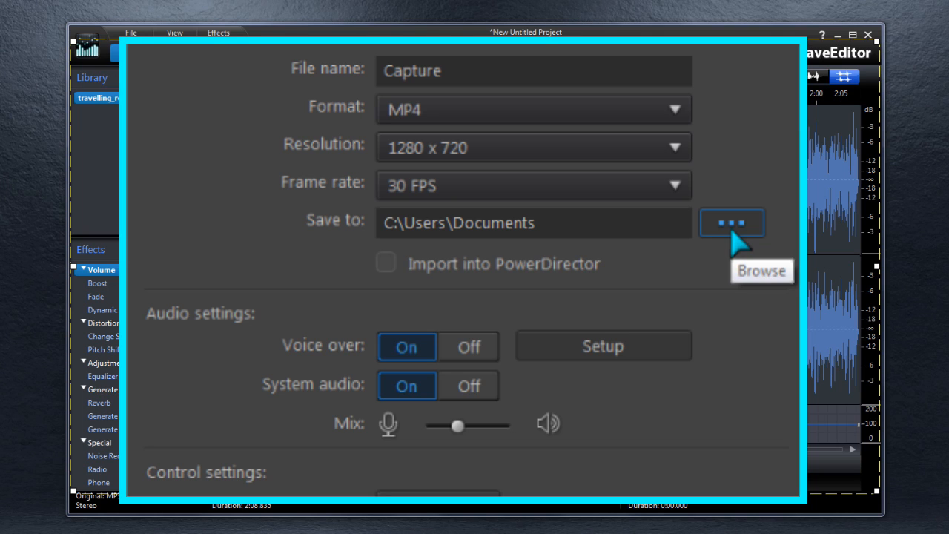
mouse_move(463, 363)
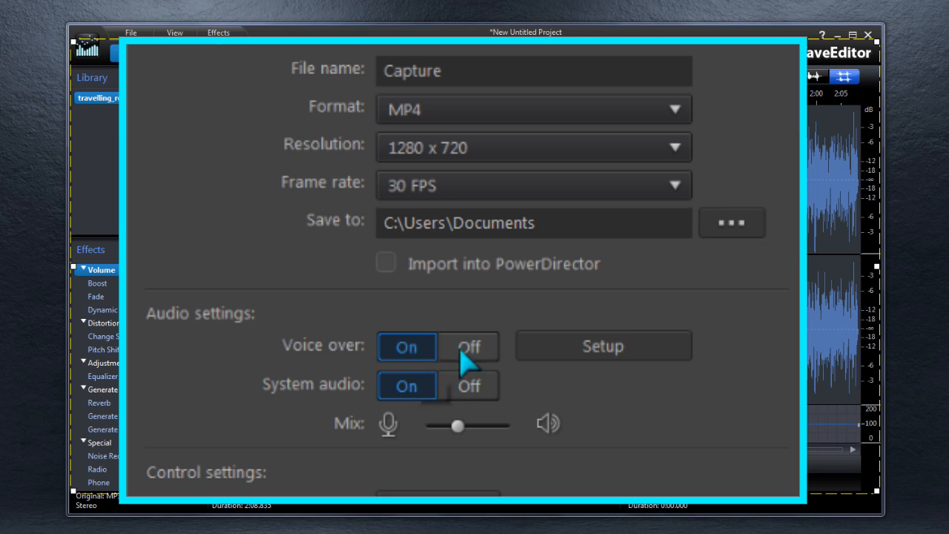
Step: Set the audio input device to Line 1/2 (M-Audio) and lower its input volume
click(603, 345)
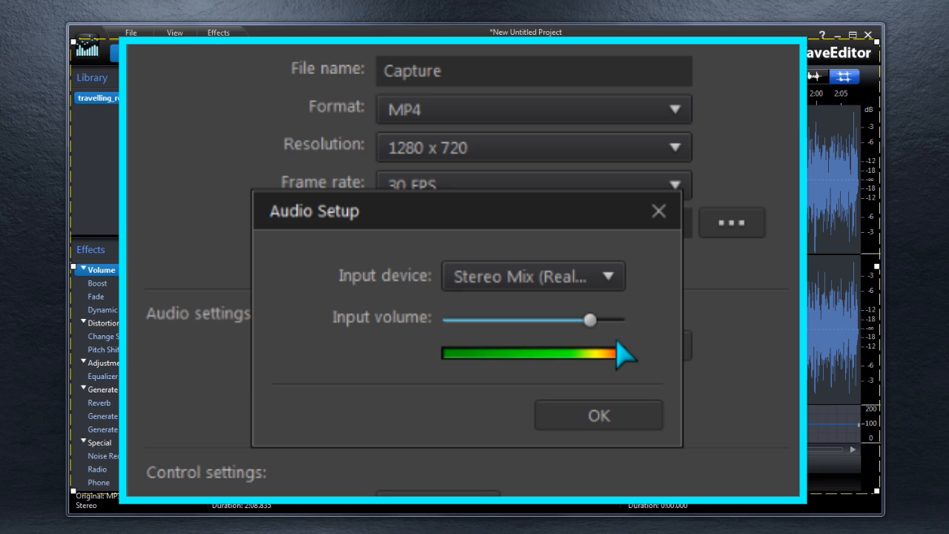
click(612, 276)
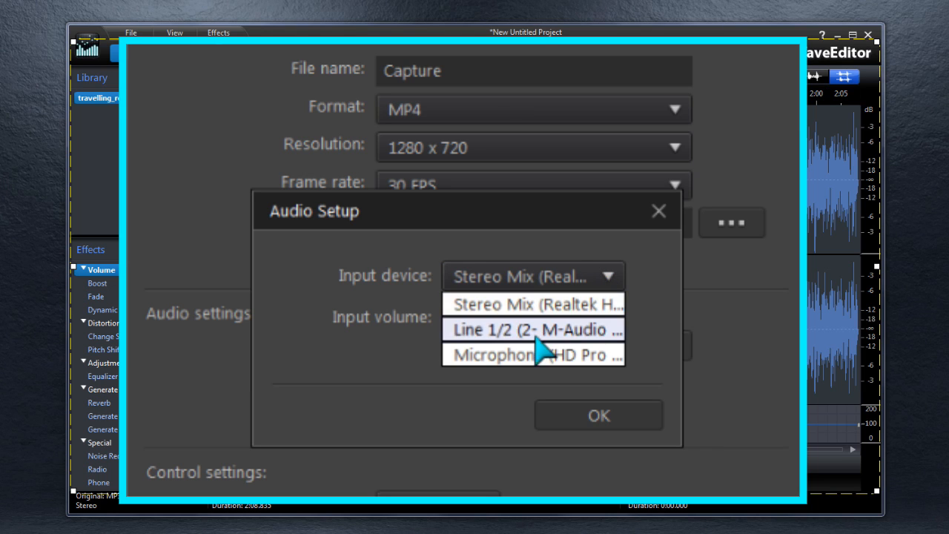
click(534, 329)
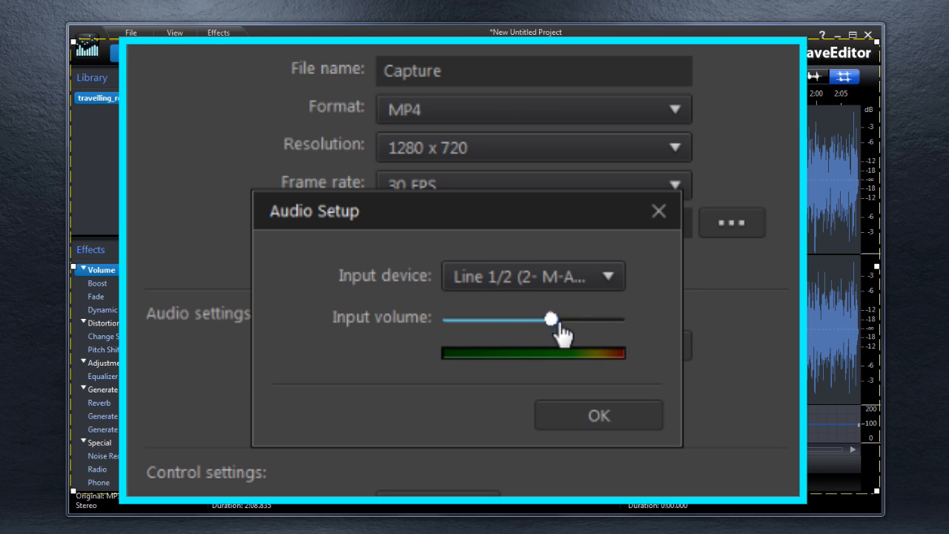
drag(550, 318, 569, 319)
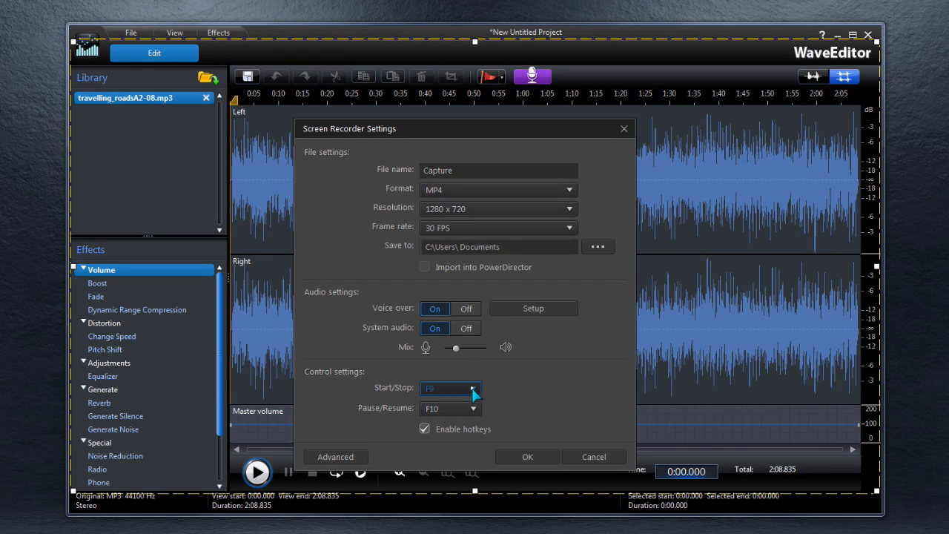
click(473, 388)
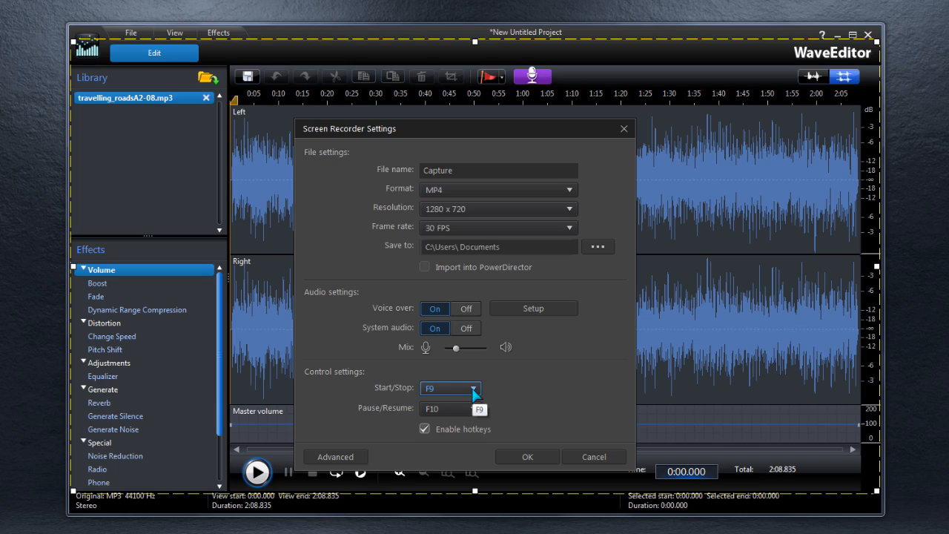
click(527, 456)
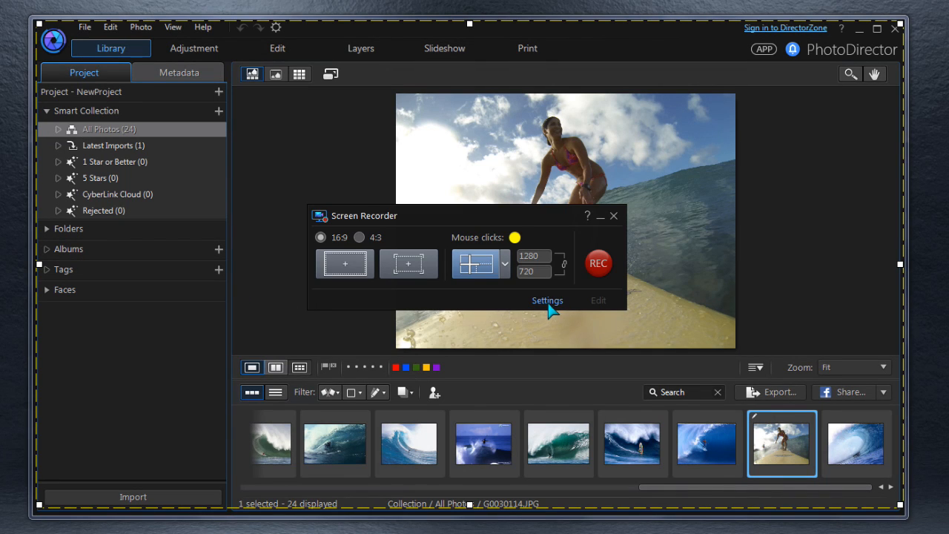
Step: Enable 'Create .mrk file when recording' in Advanced settings and confirm all dialogs
click(547, 301)
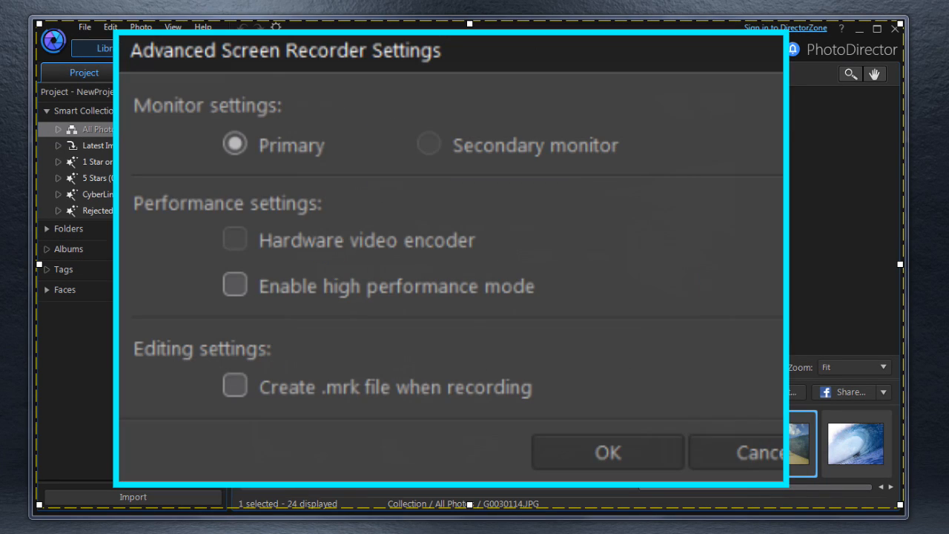
mouse_move(319, 155)
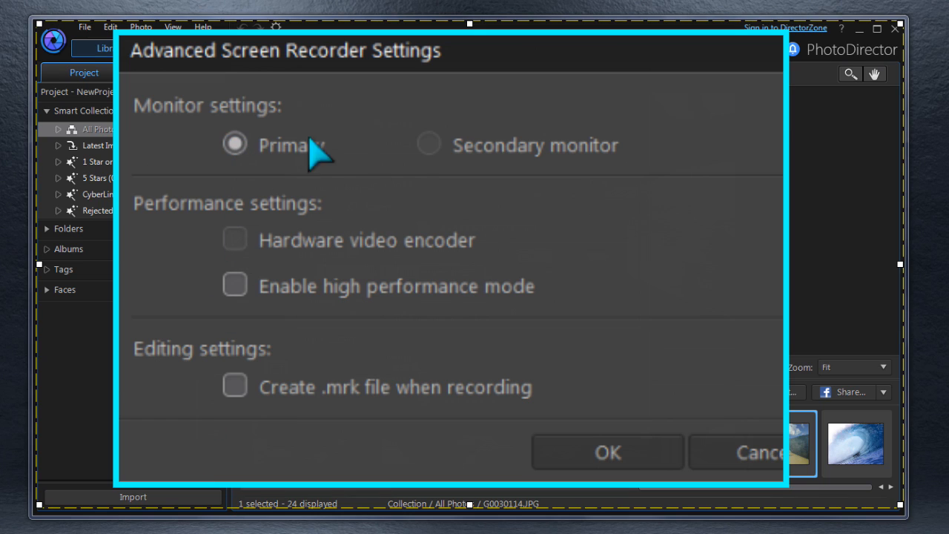
mouse_move(489, 259)
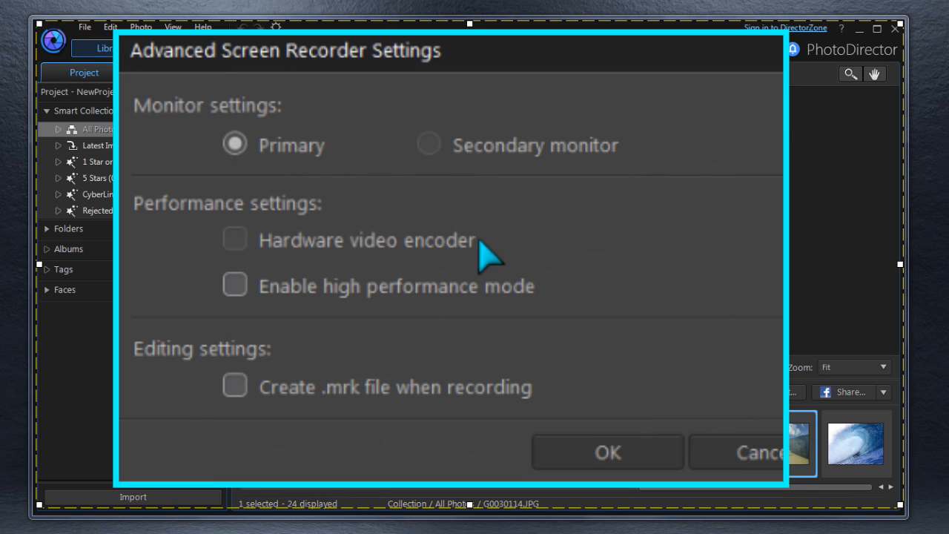
mouse_move(478, 297)
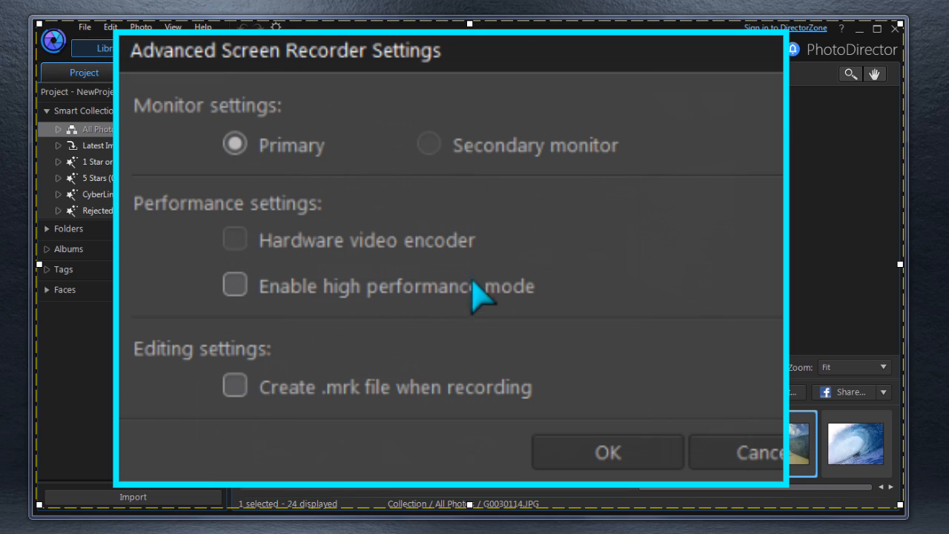
mouse_move(463, 307)
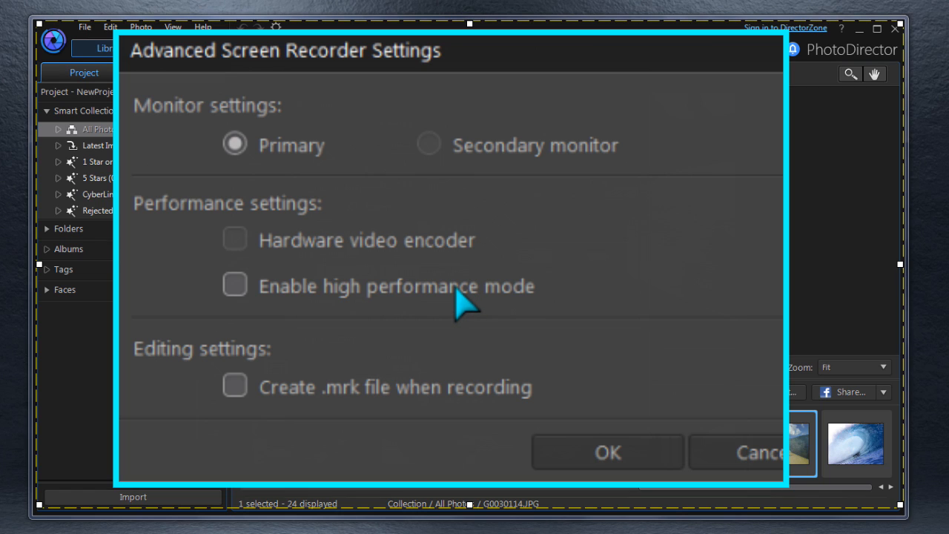
click(235, 386)
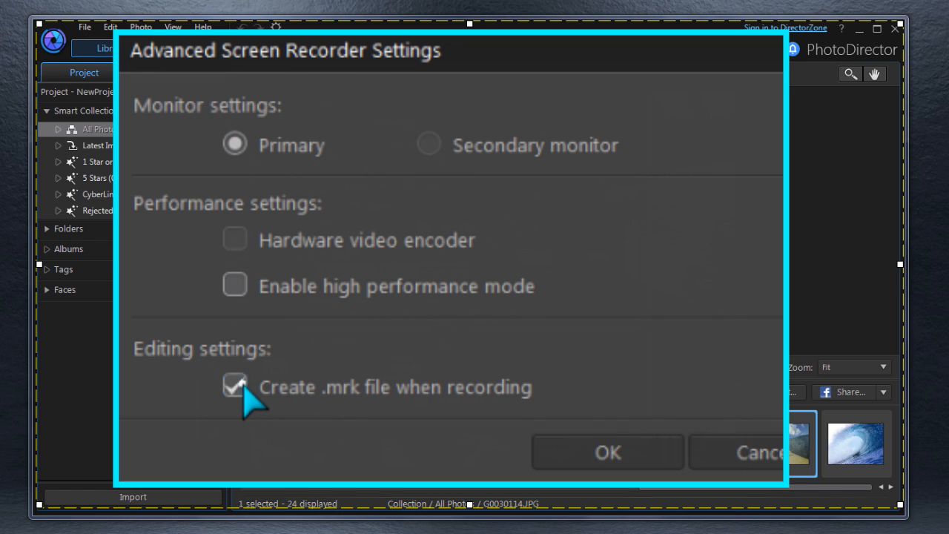
click(235, 387)
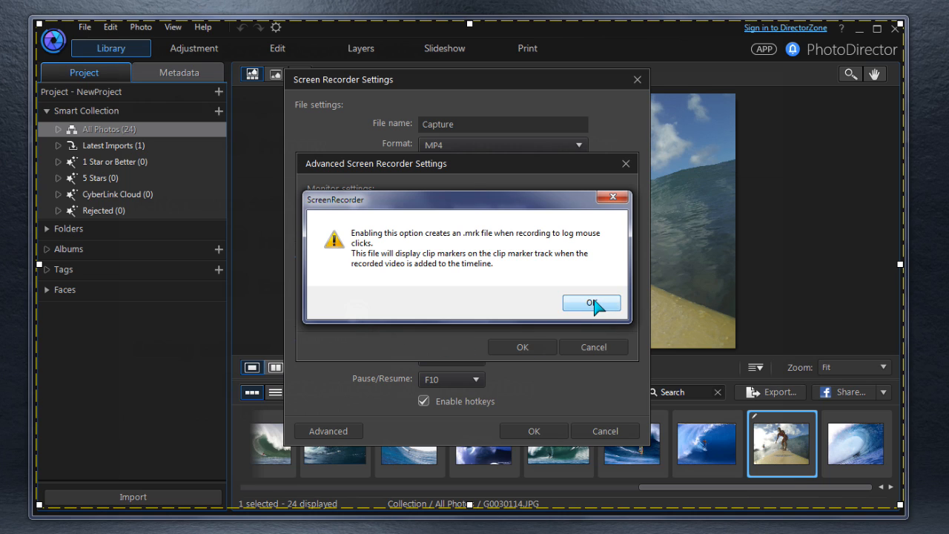
click(591, 303)
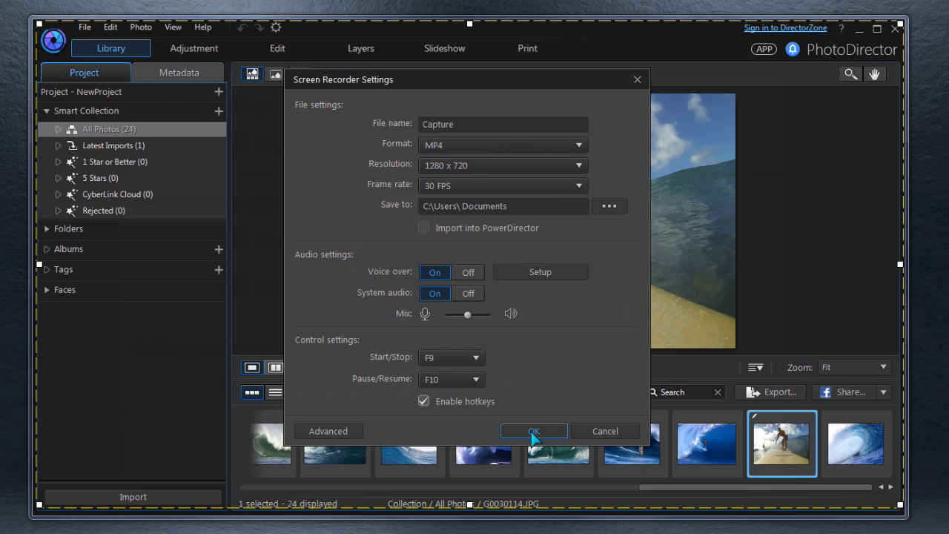
click(533, 430)
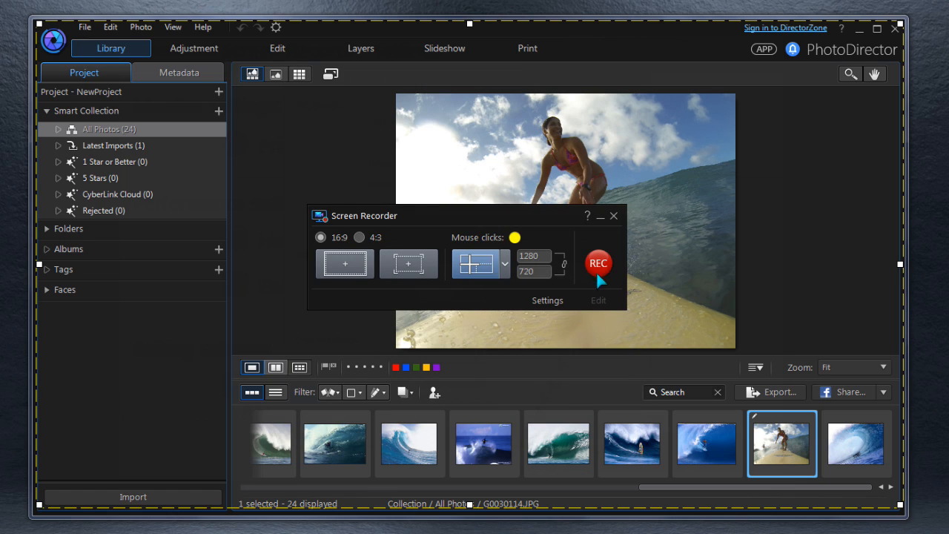
Step: Start recording, then crop the surfing photo in PhotoDirector's Adjustment module at 16x9
click(598, 264)
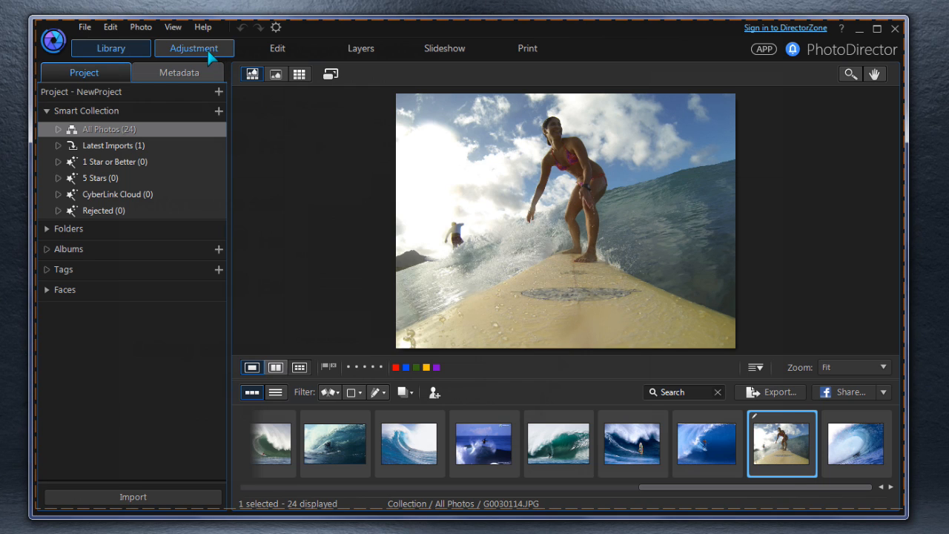
click(194, 48)
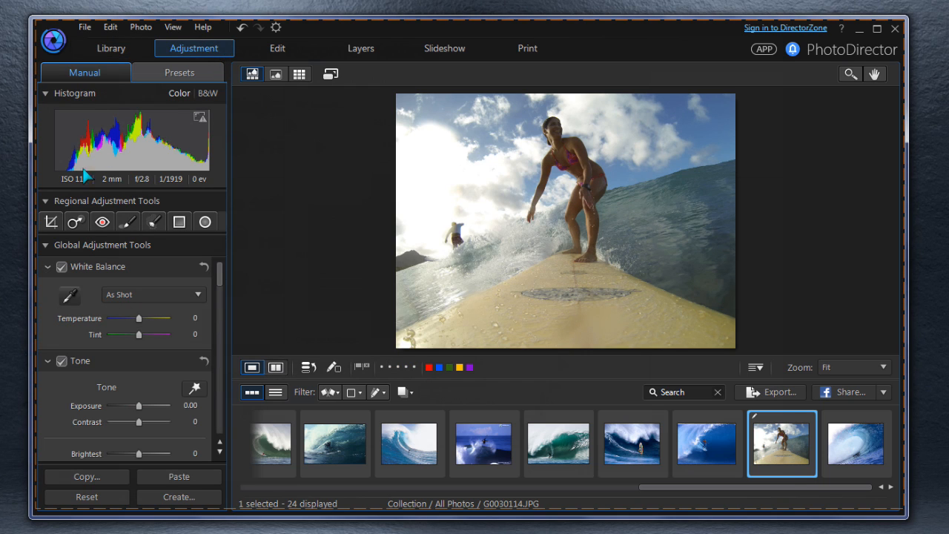
click(52, 221)
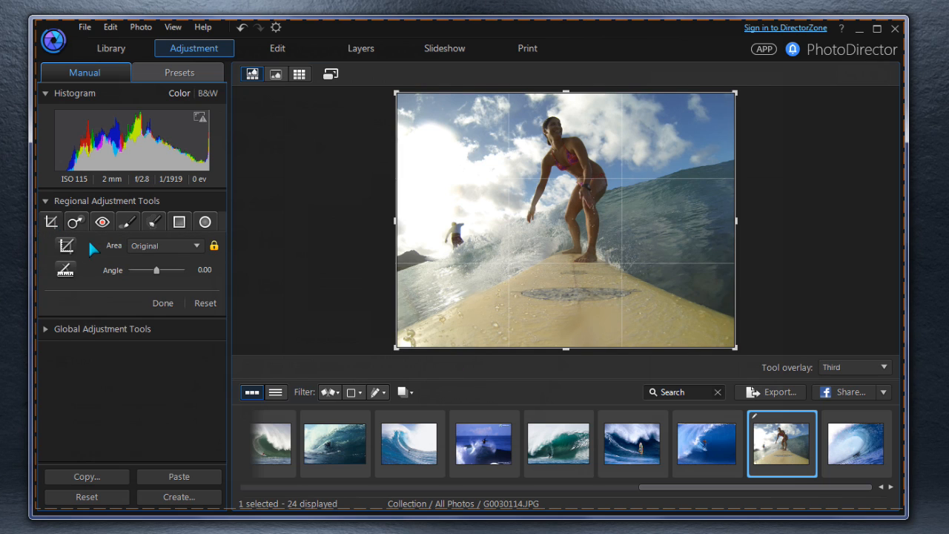
click(165, 245)
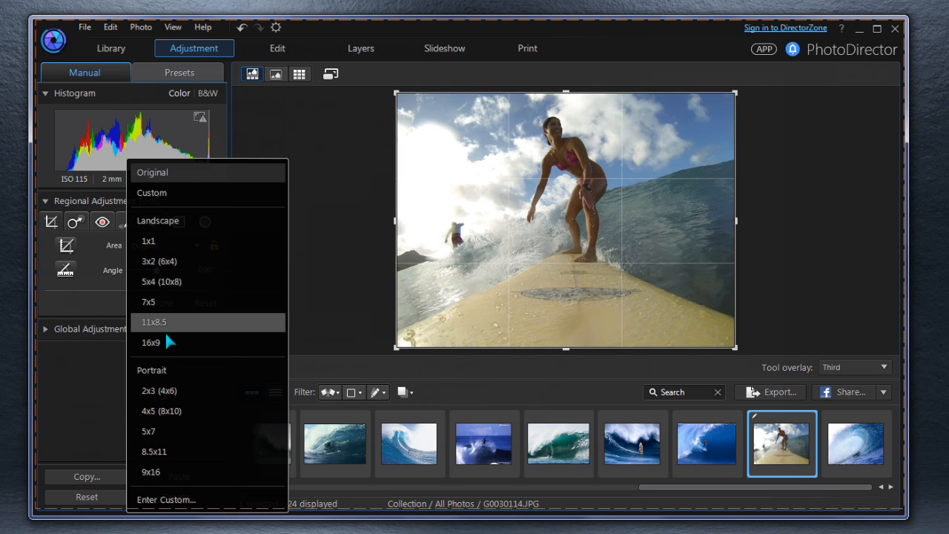
click(151, 342)
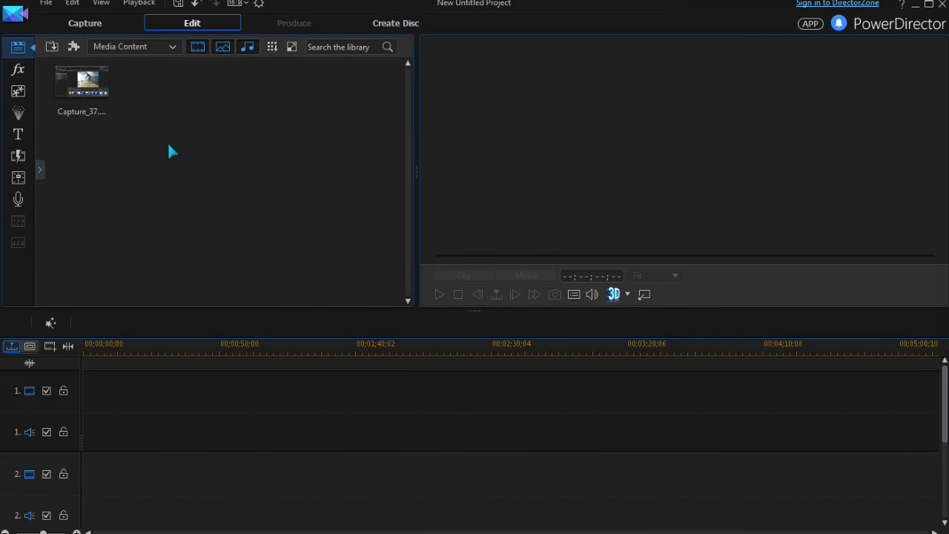
Step: Place the Capture_37 recording on video track 1 and select its clip
drag(81, 81, 113, 411)
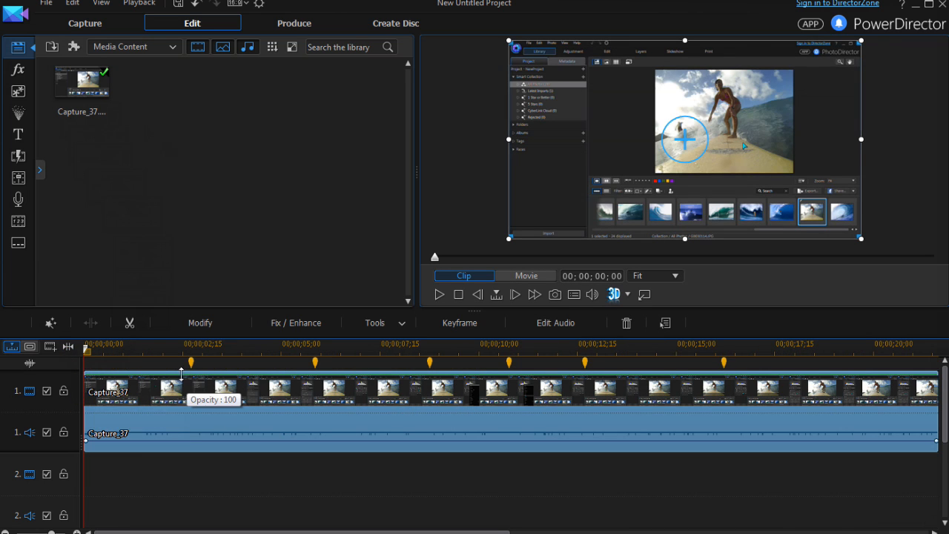
click(191, 344)
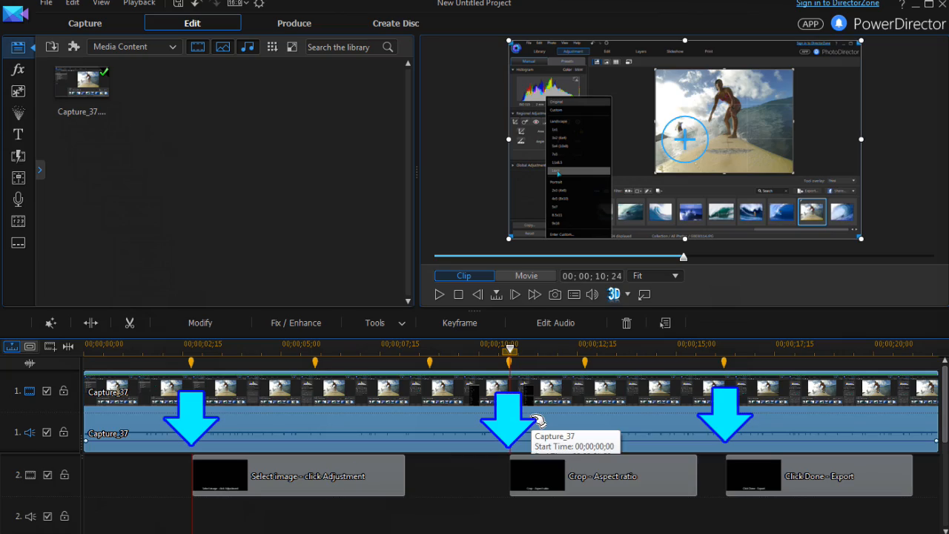
mouse_move(226, 215)
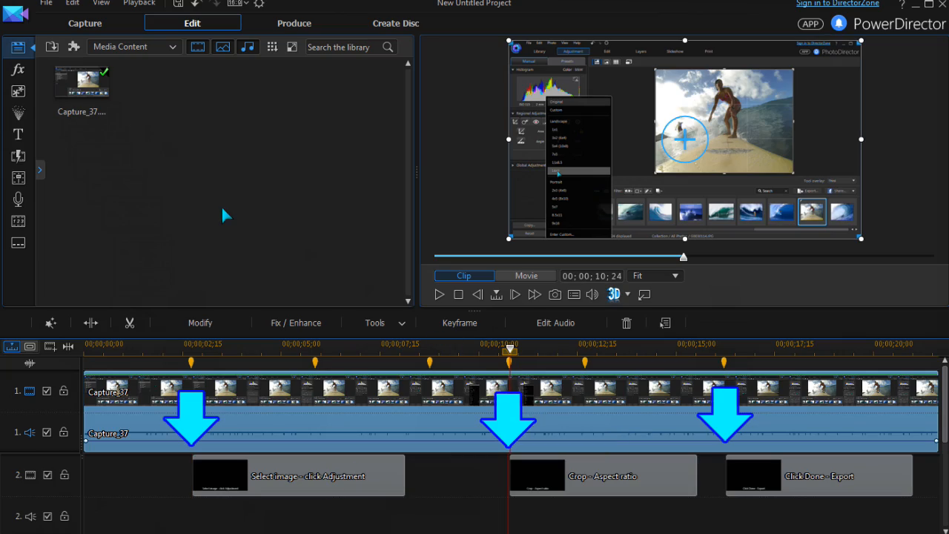